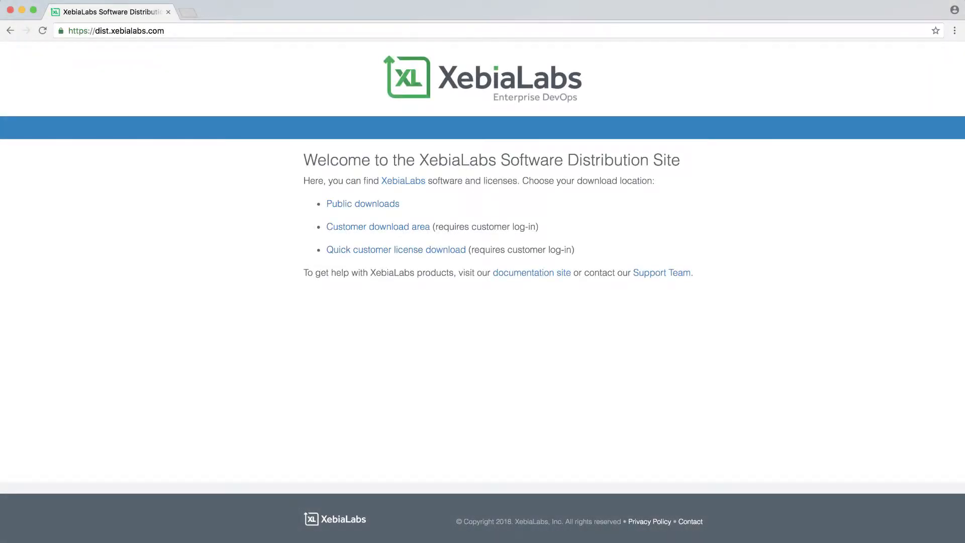
Step: Download xl-deploy-8.2.0-server-trial-edition.zip from the Public downloads into Applications
{"action": "left_click", "coordinate": [112, 30]}
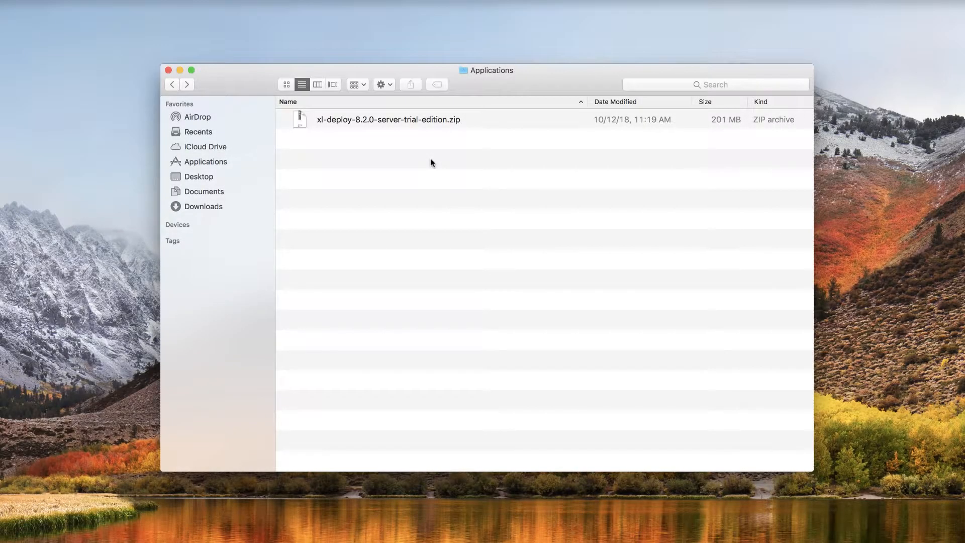
Step: Extract the zip and browse into the xl-deploy-8.2.0-server folder with bin, conf and lib
{"action": "double_click", "coordinate": [388, 119]}
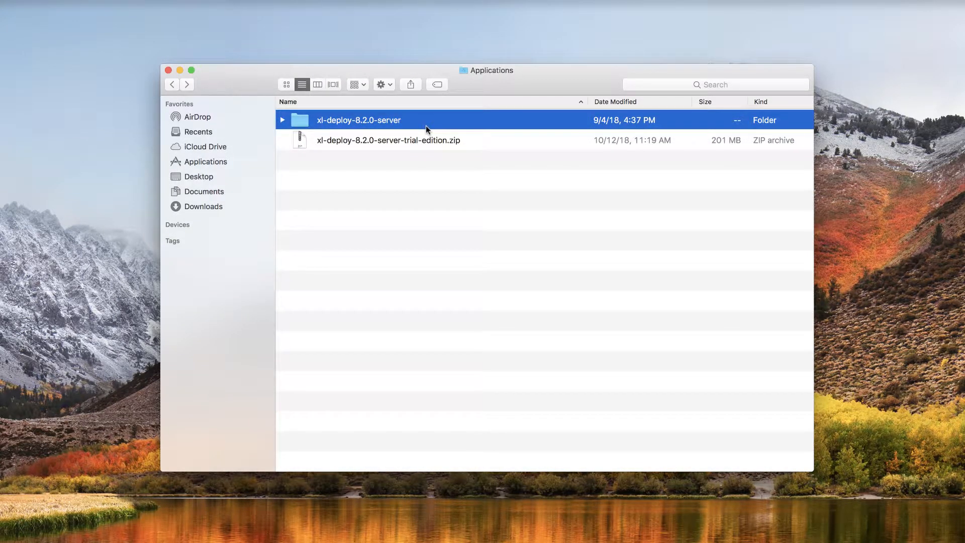
{"action": "double_click", "coordinate": [357, 120]}
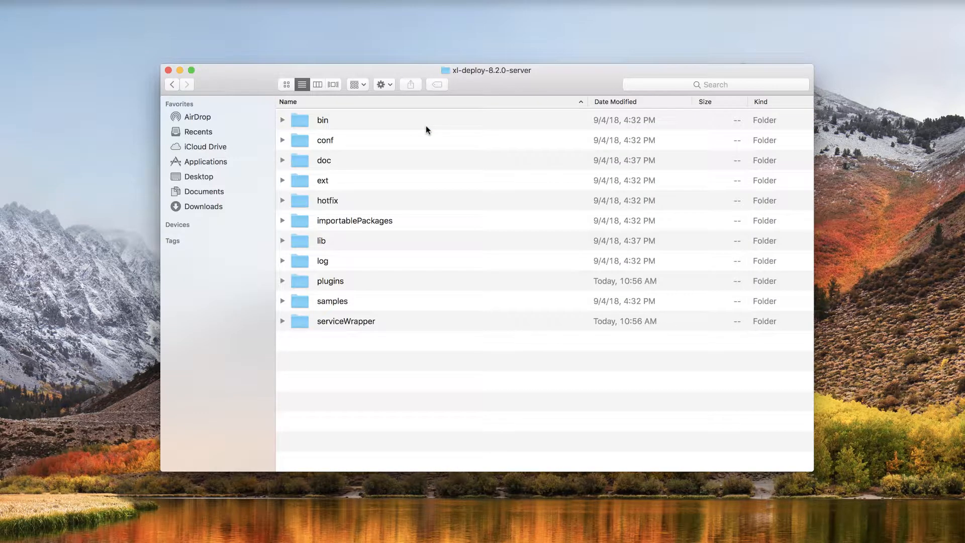
{"action": "double_click", "coordinate": [326, 140]}
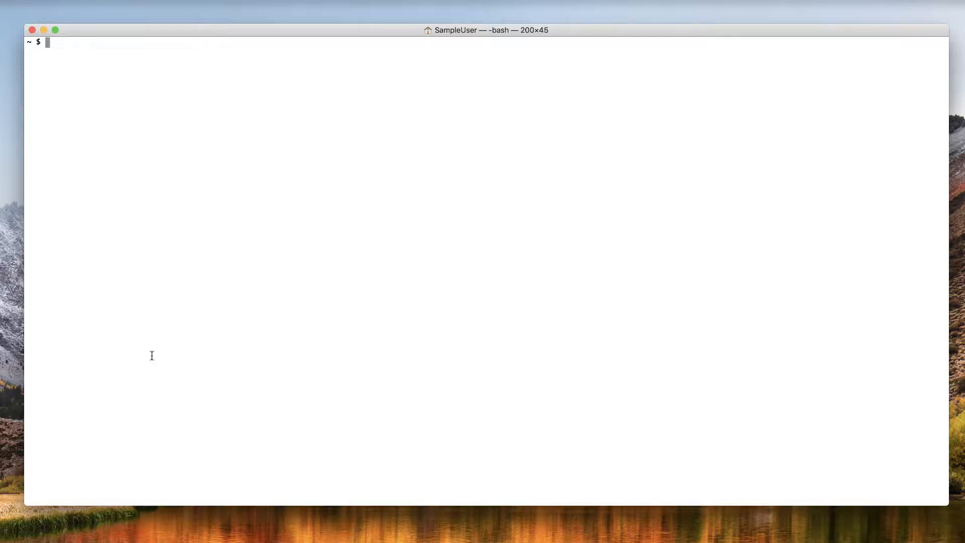
Step: Change directory to Applications/xl-deploy-8.2.0-server/bin
{"action": "type", "text": "cd"}
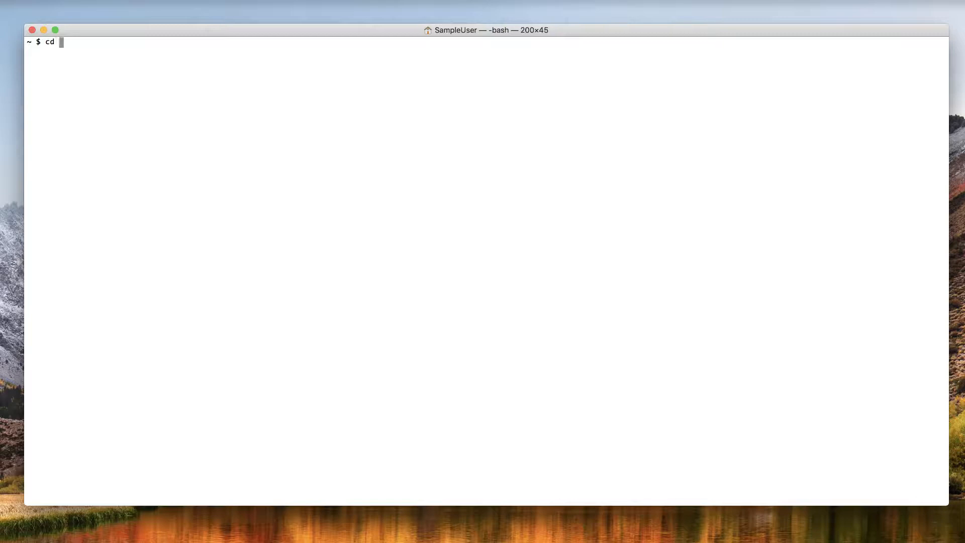
{"action": "type", "text": "Applications/xl-depl"}
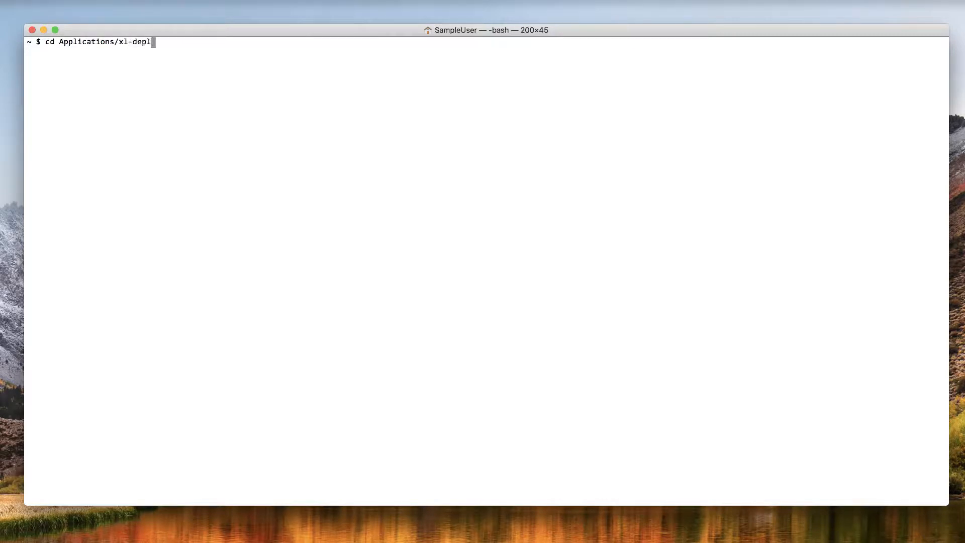
{"action": "type", "text": "oy-8.2.0-server/bin"}
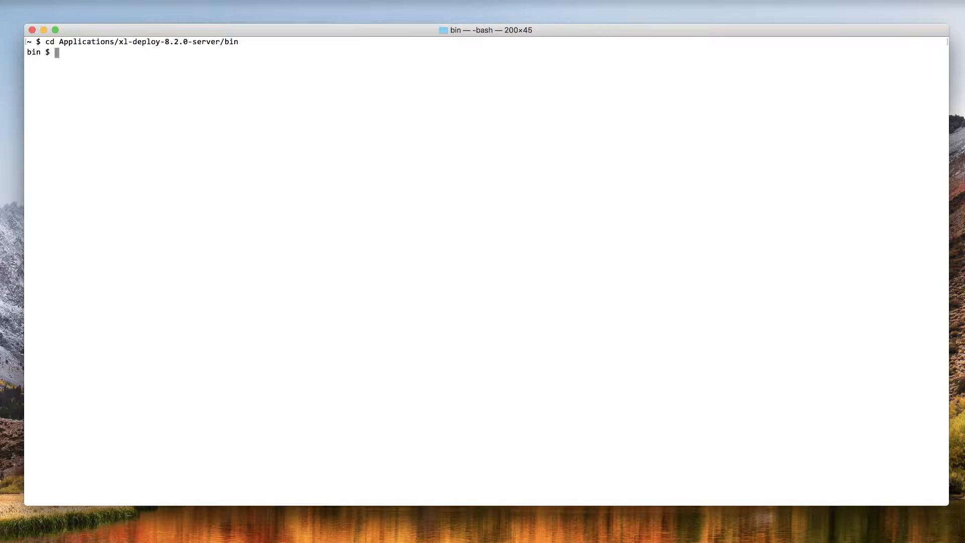
Step: Launch the server setup with bash run.sh -setup
{"action": "type", "text": "b"}
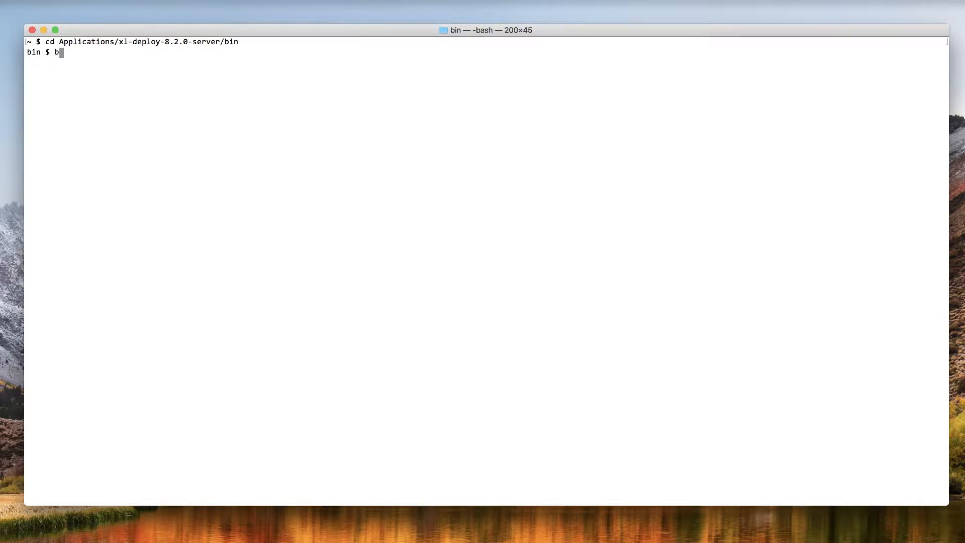
{"action": "type", "text": "ash run."}
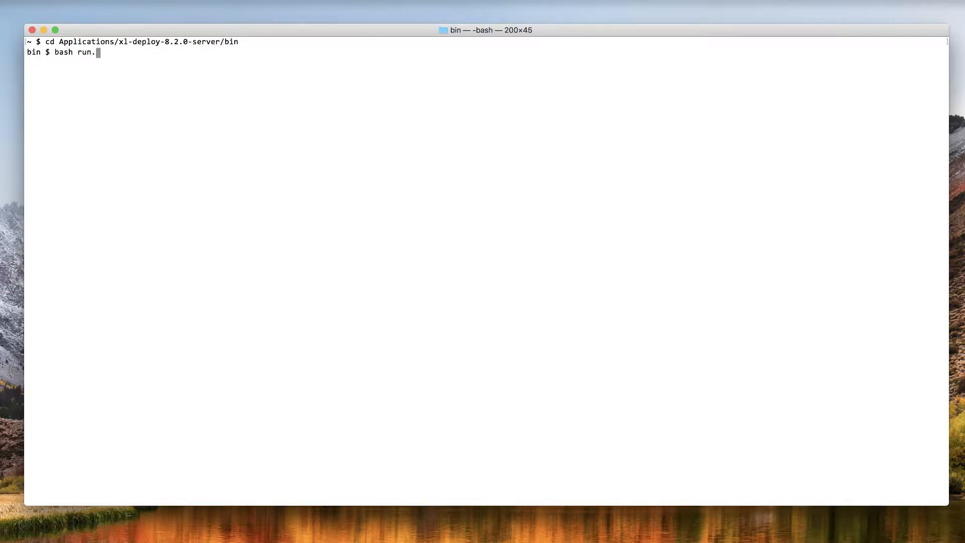
{"action": "type", "text": "sh -se"}
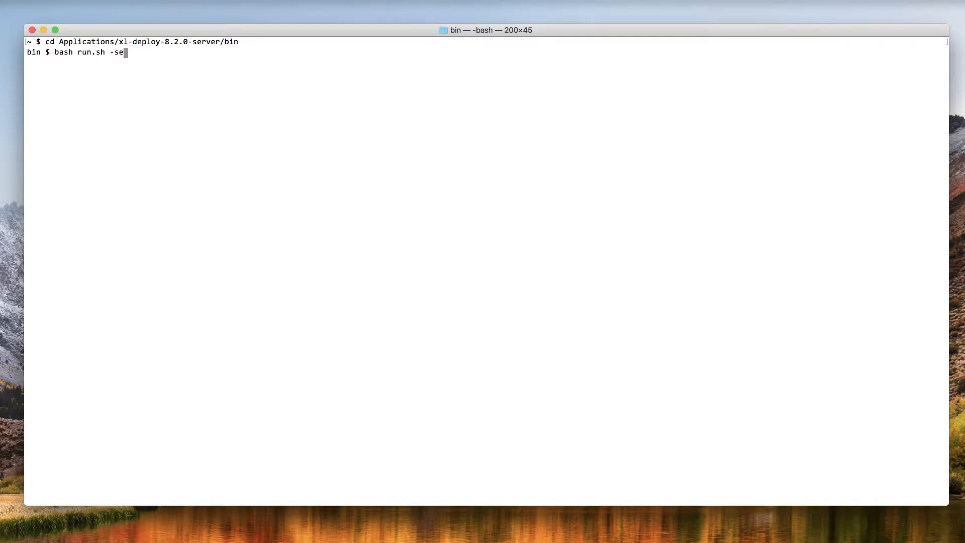
{"action": "type", "text": "tup"}
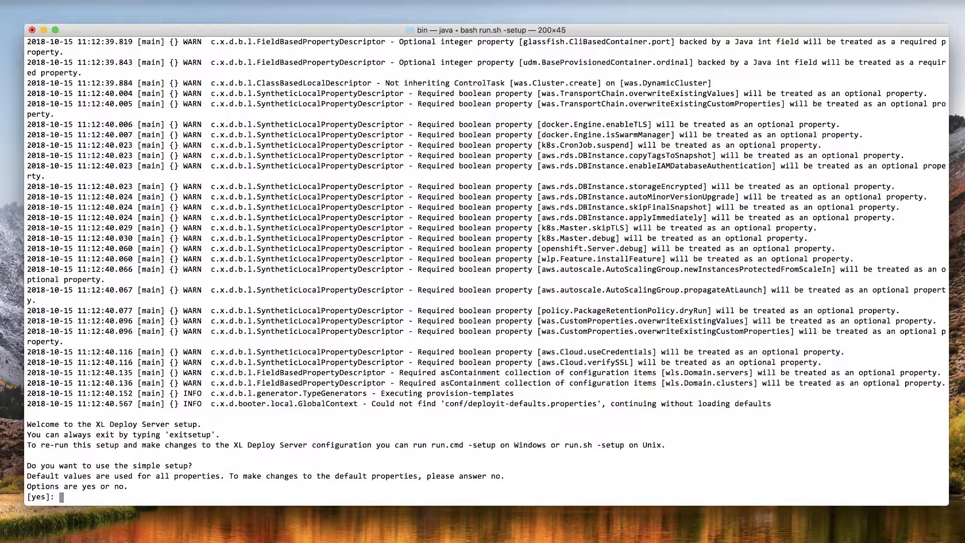
Step: Answer yes to simple setup and submit the re-typed admin password
{"action": "type", "text": "yes"}
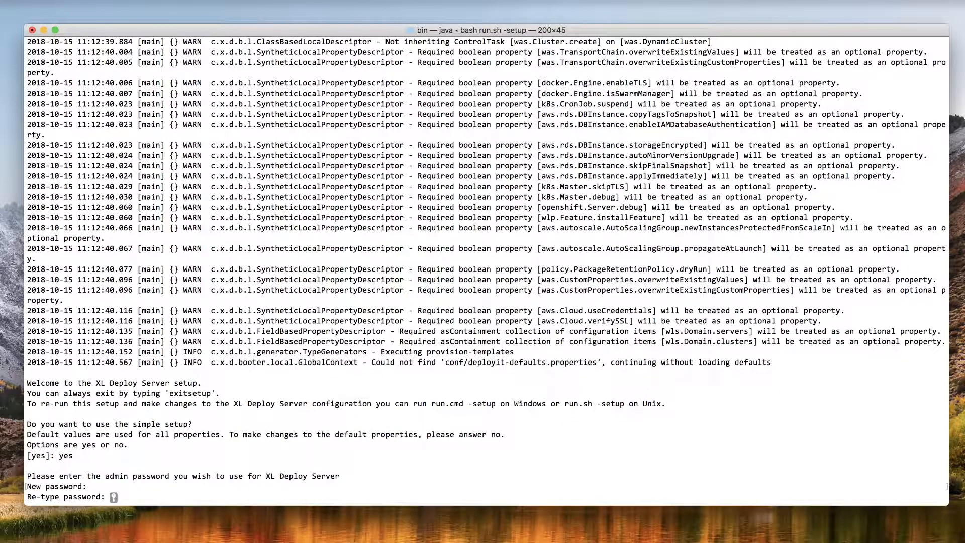
{"action": "key", "text": "Enter"}
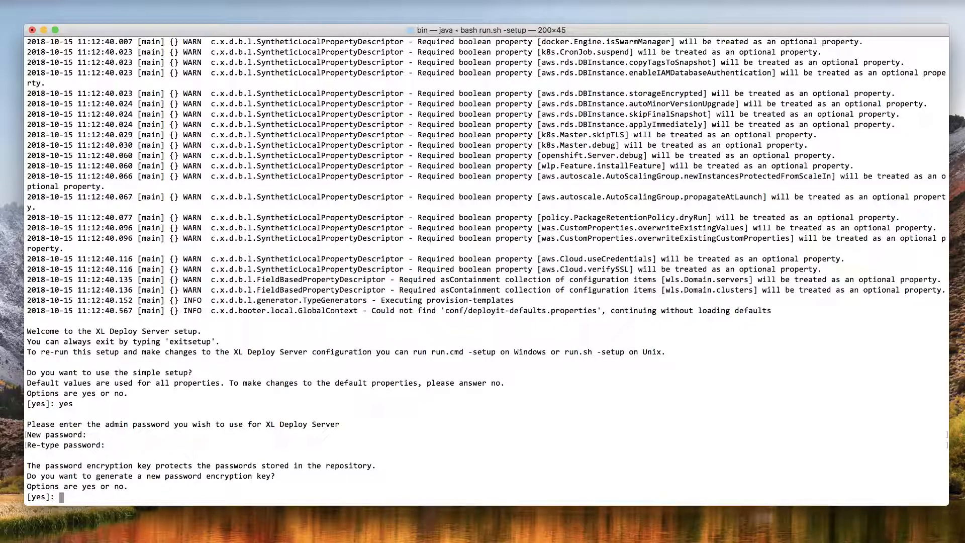
Step: Answer yes to generate a new encryption key and submit its password
{"action": "type", "text": "yes"}
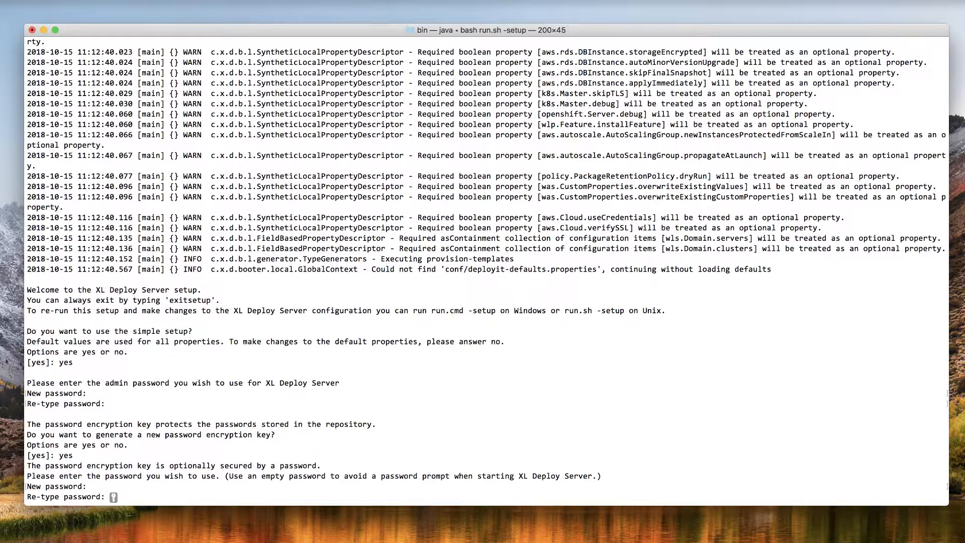
{"action": "key", "text": "Return"}
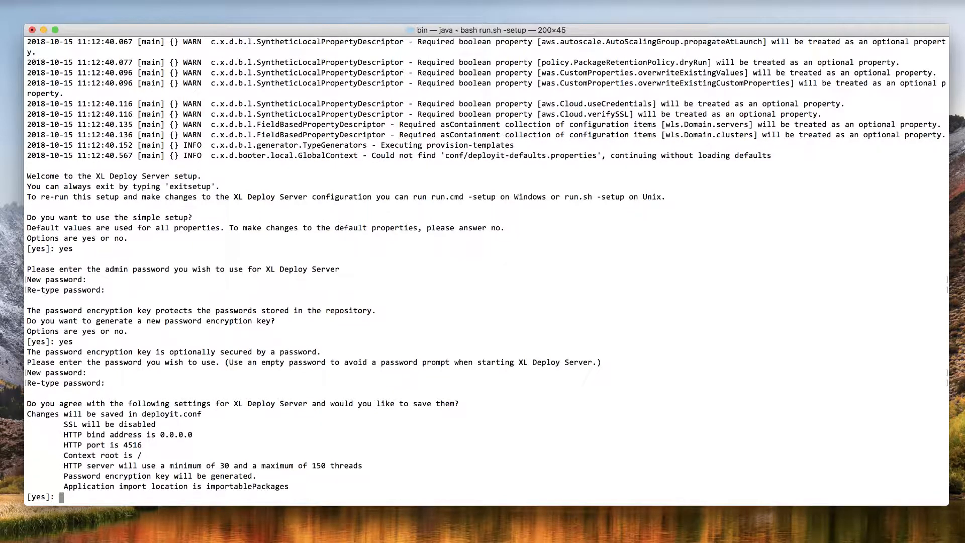
Step: Answer yes to save deployit.conf, then start the server with bash run.sh
{"action": "type", "text": "yes"}
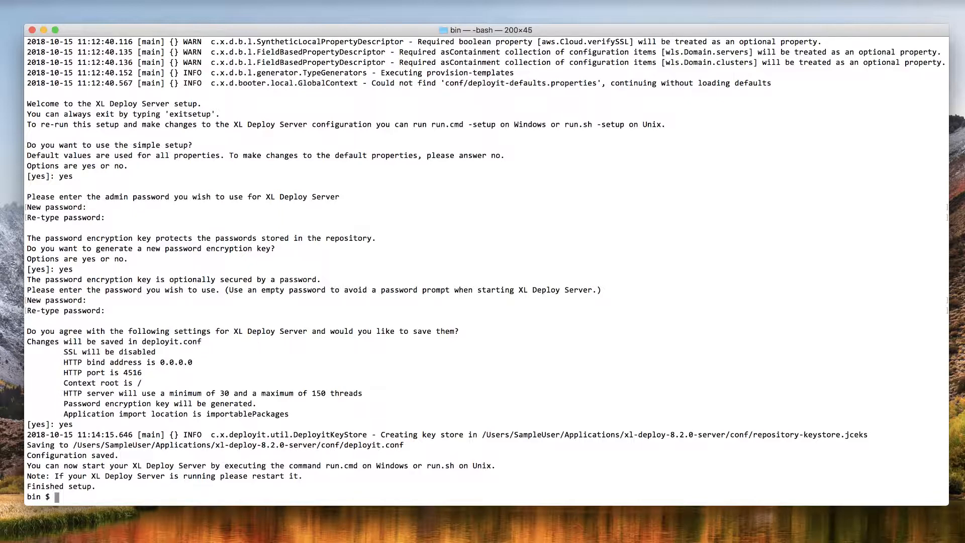
{"action": "type", "text": "bash run"}
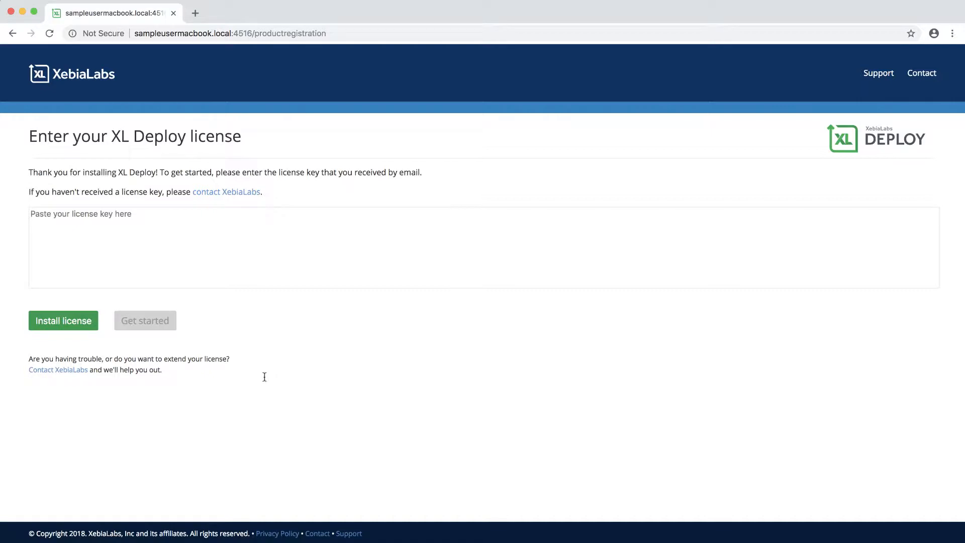
{"action": "mouse_move", "coordinate": [239, 301]}
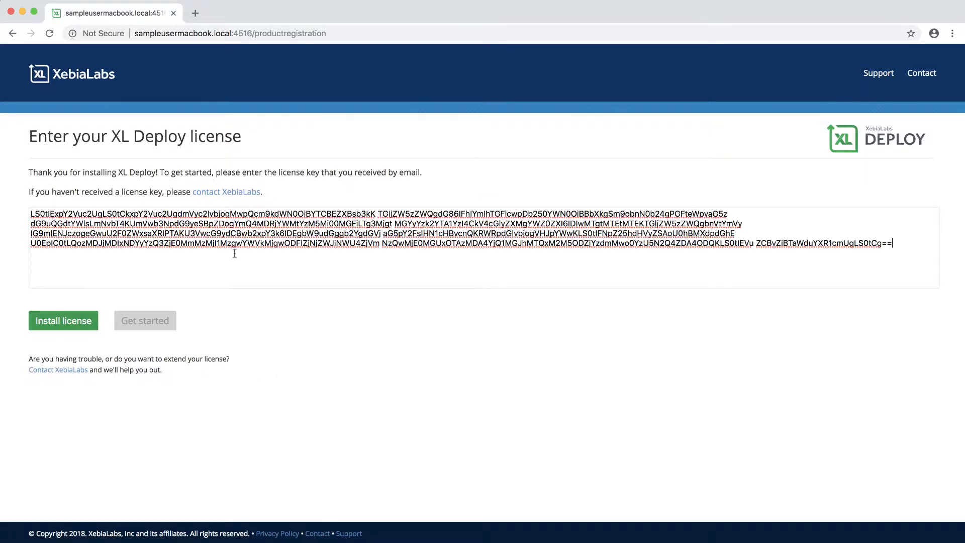
Step: Install the pasted license key and continue with Get started to the login page
{"action": "left_click", "coordinate": [64, 321]}
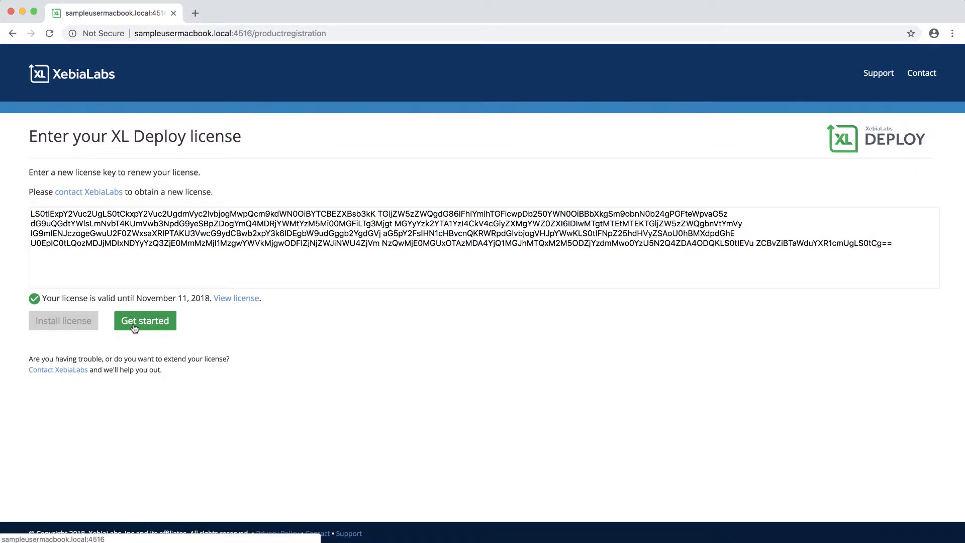
{"action": "left_click", "coordinate": [144, 320]}
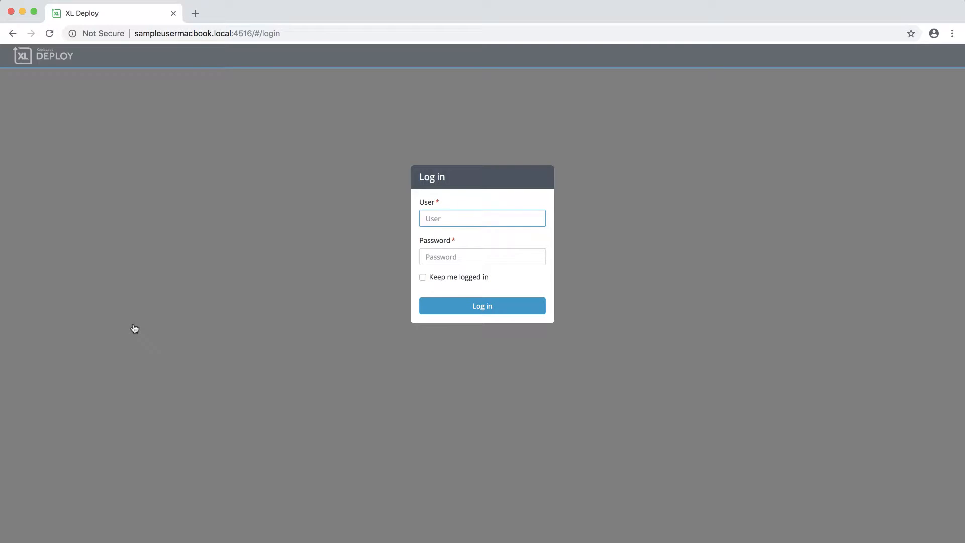